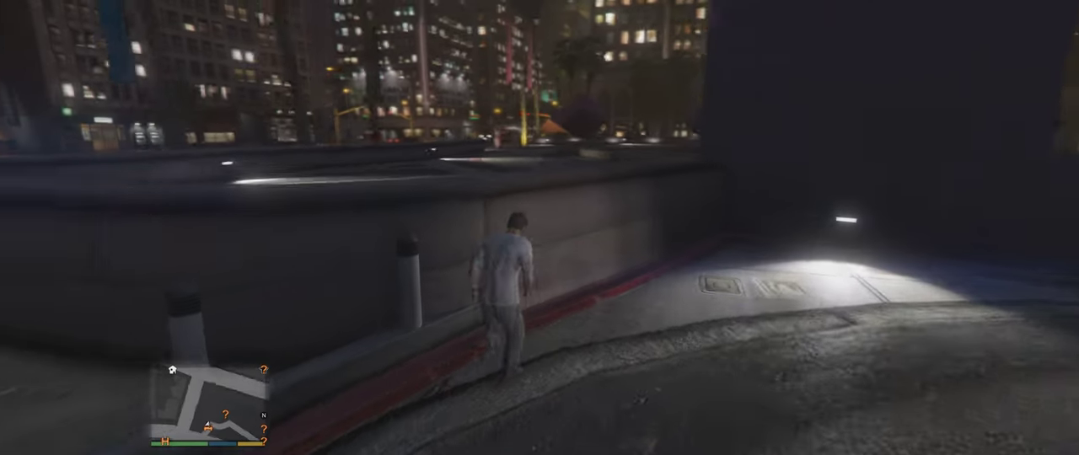
pyautogui.press('w')
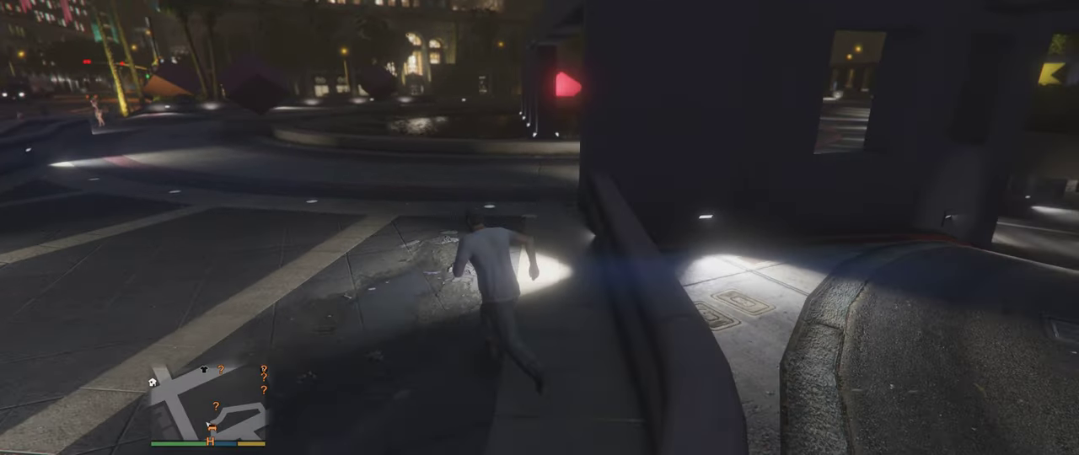
pyautogui.press('w')
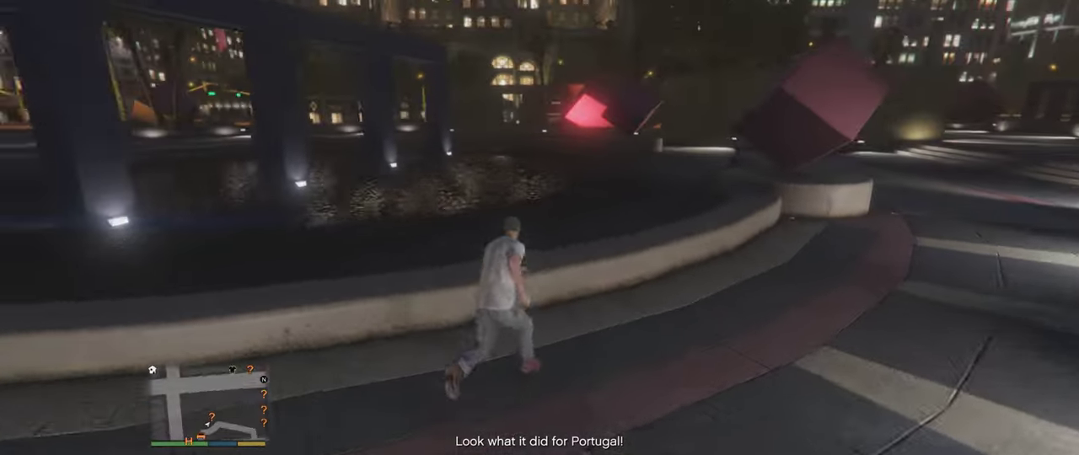
pyautogui.press('w')
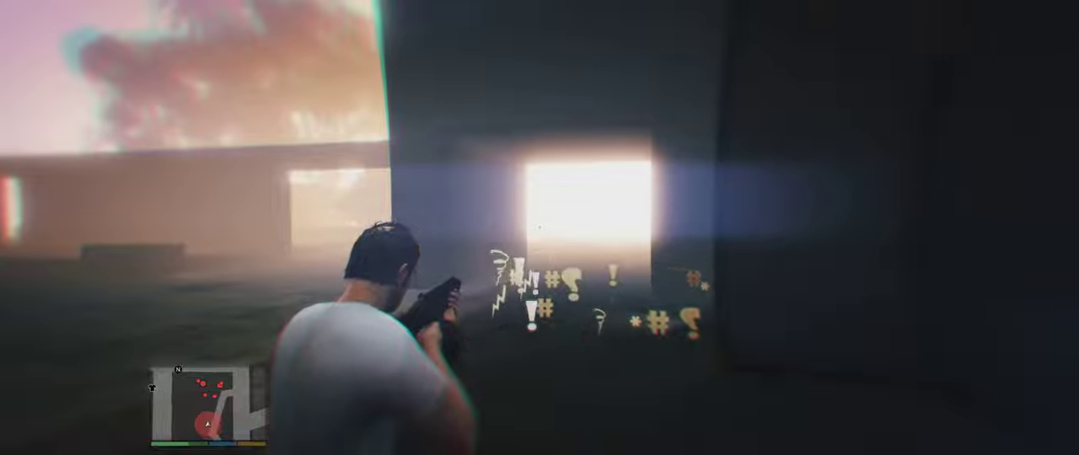
pyautogui.moveTo(540, 228)
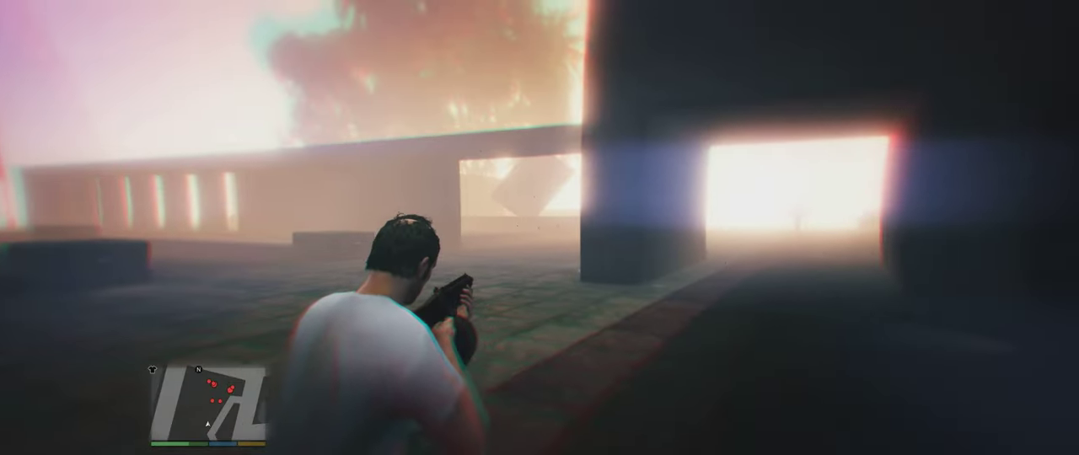